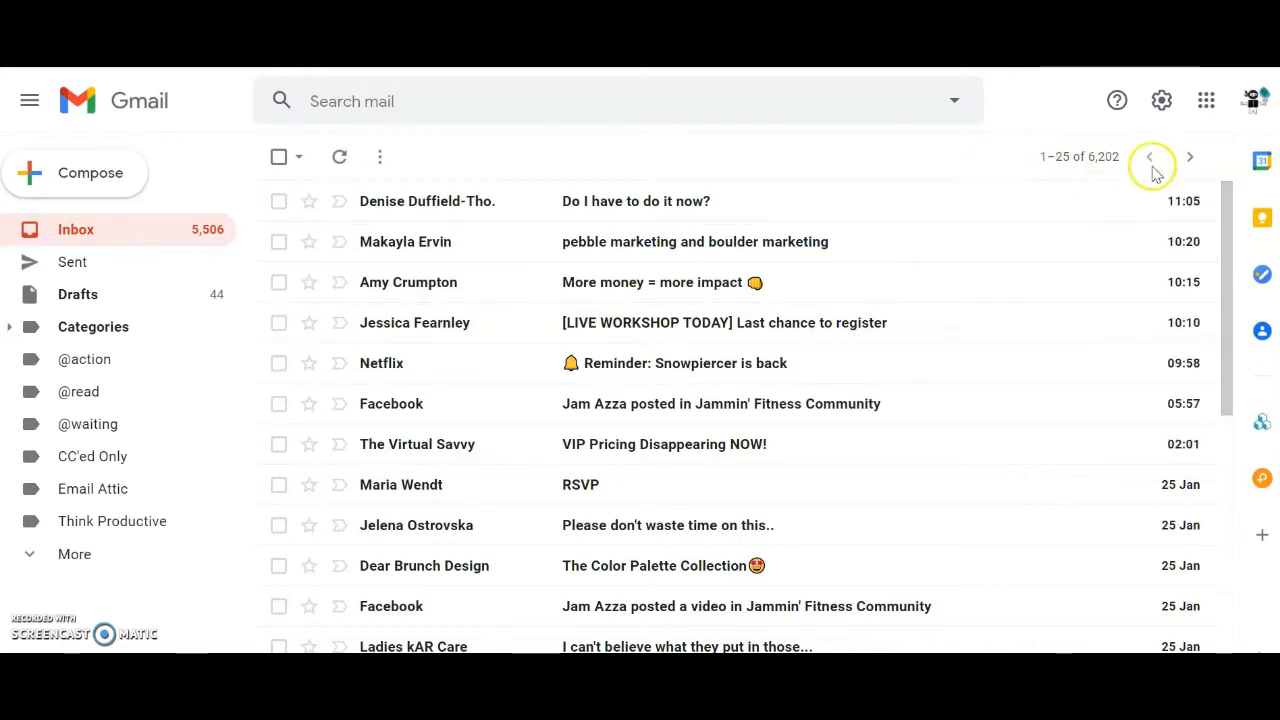
Set inbox density to Compact from quick settings and go to the full settings page
{"action": "left_click", "coordinate": [1164, 100]}
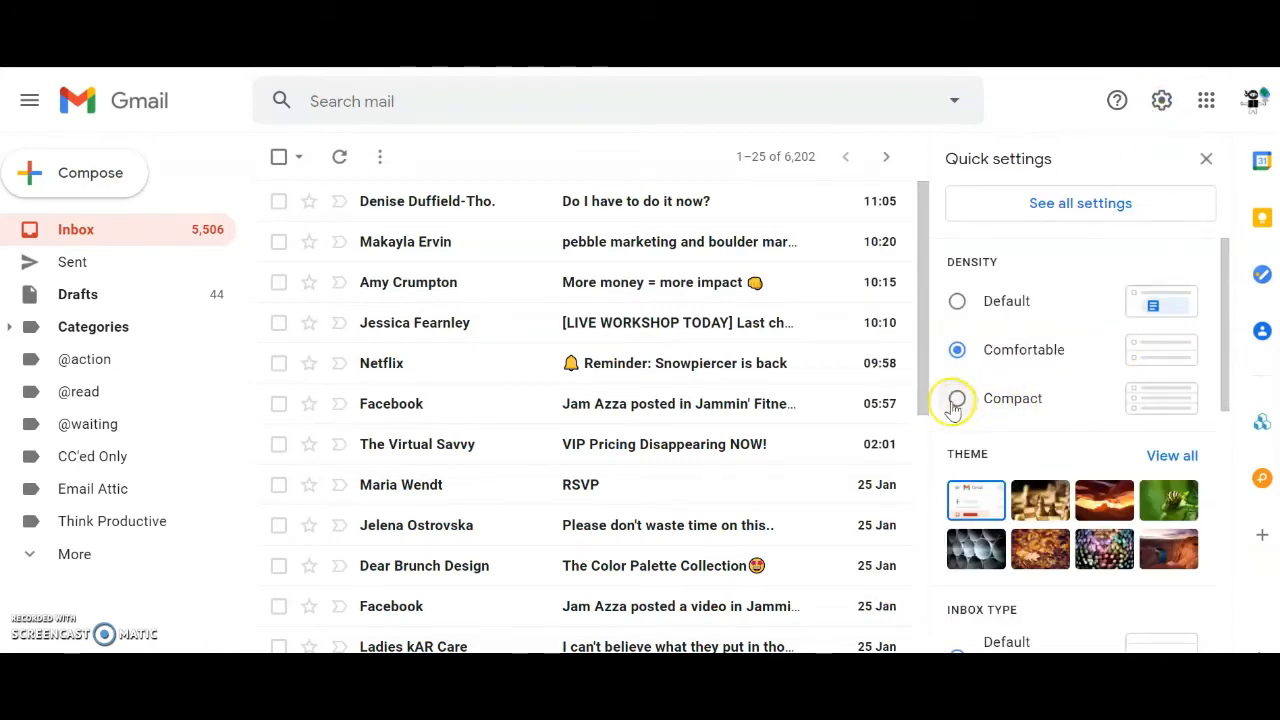
{"action": "left_click", "coordinate": [956, 398]}
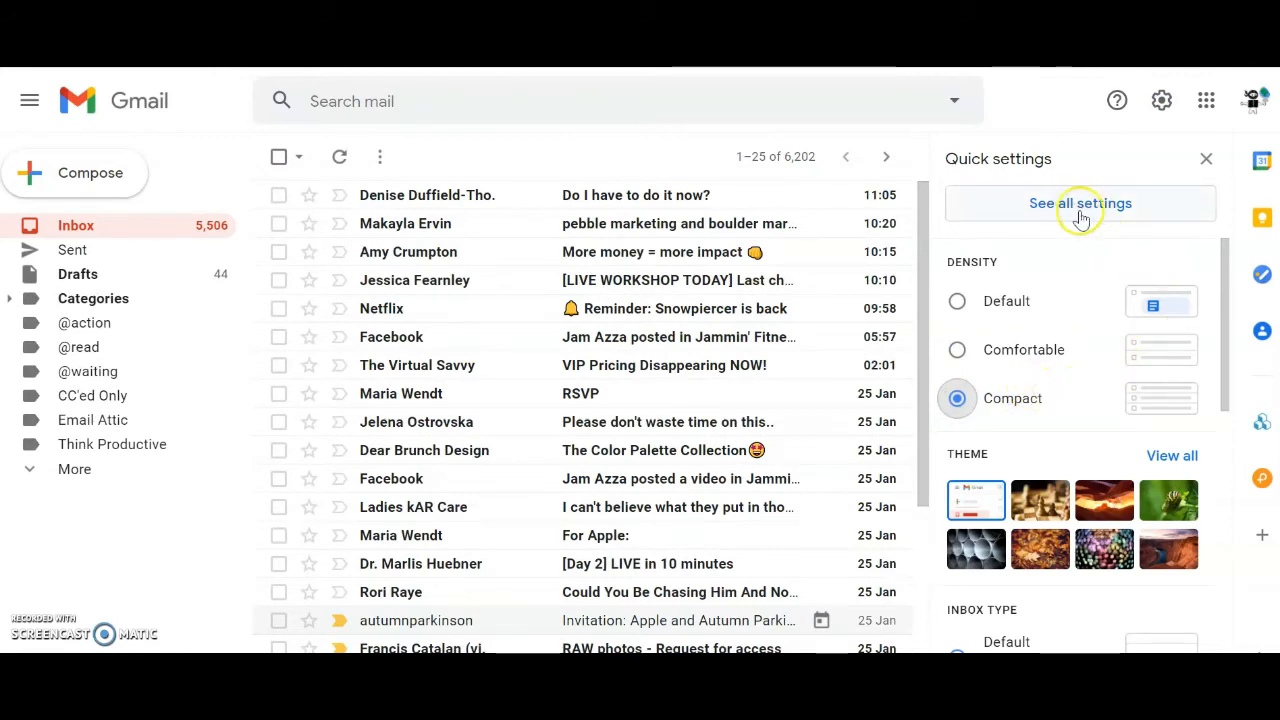
{"action": "left_click", "coordinate": [1080, 204]}
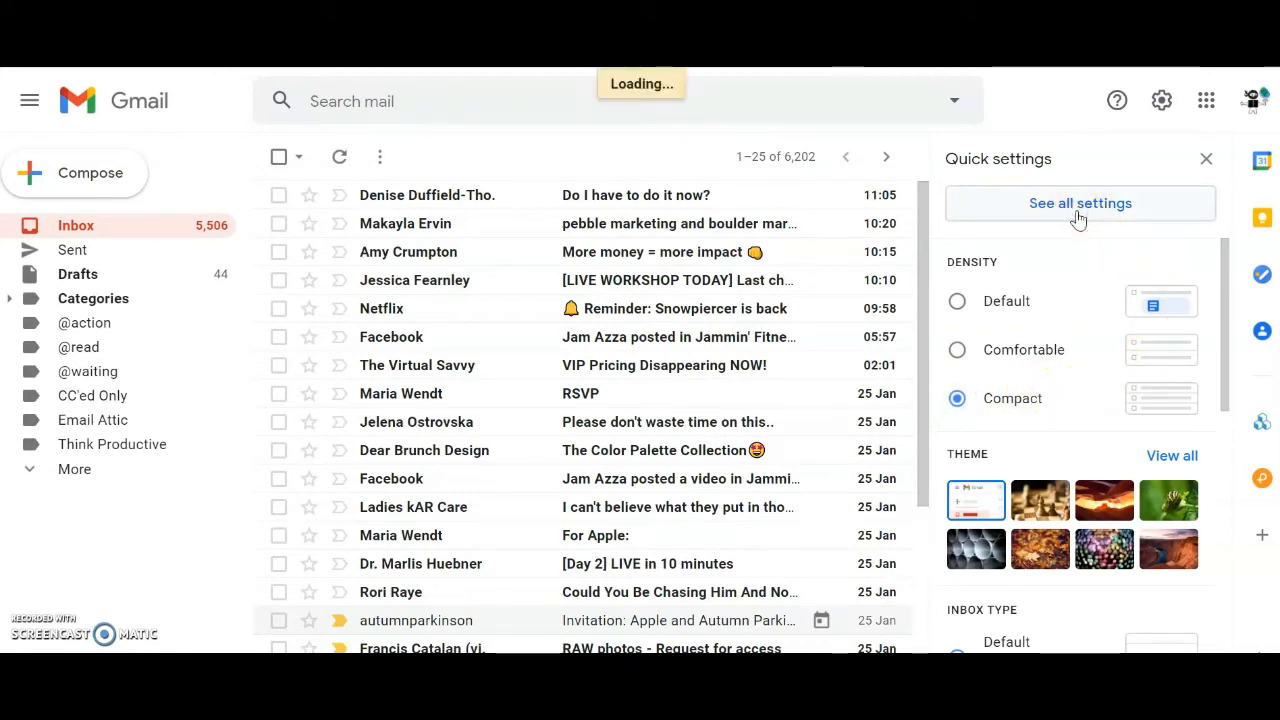
Set Maximum page size to 100 conversations per page in General settings
{"action": "left_click", "coordinate": [1080, 204]}
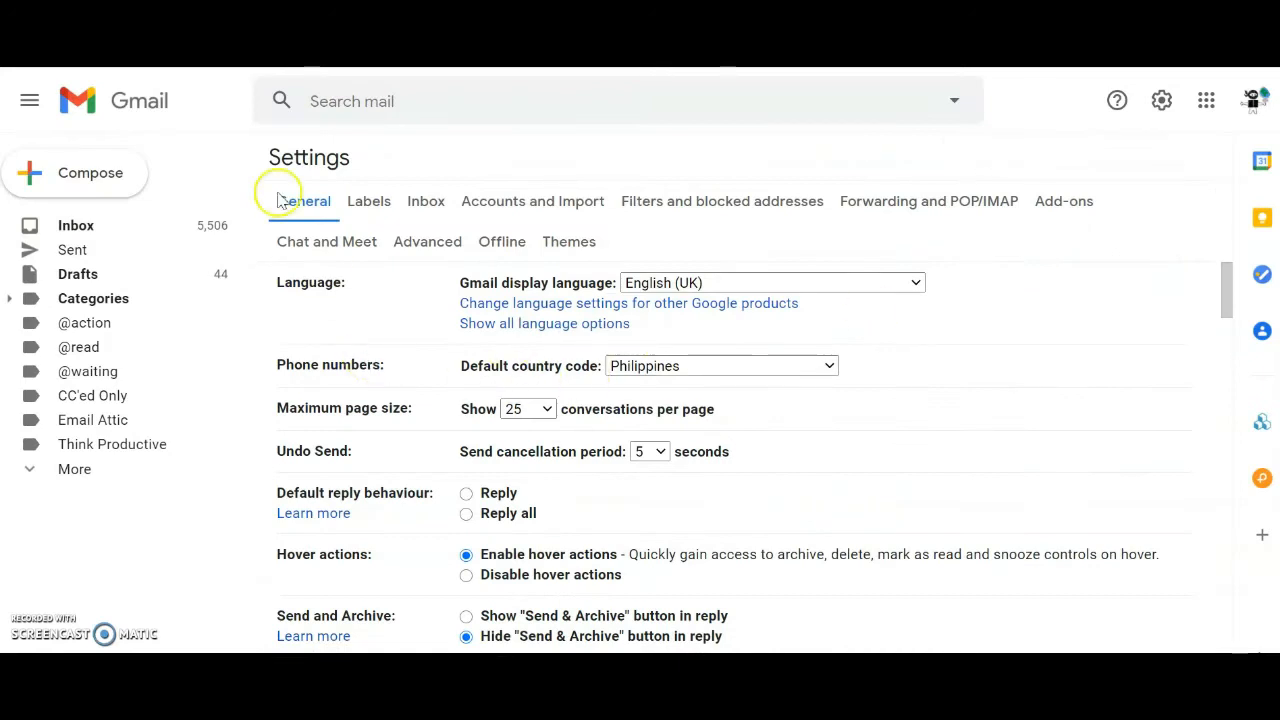
{"action": "mouse_move", "coordinate": [318, 218]}
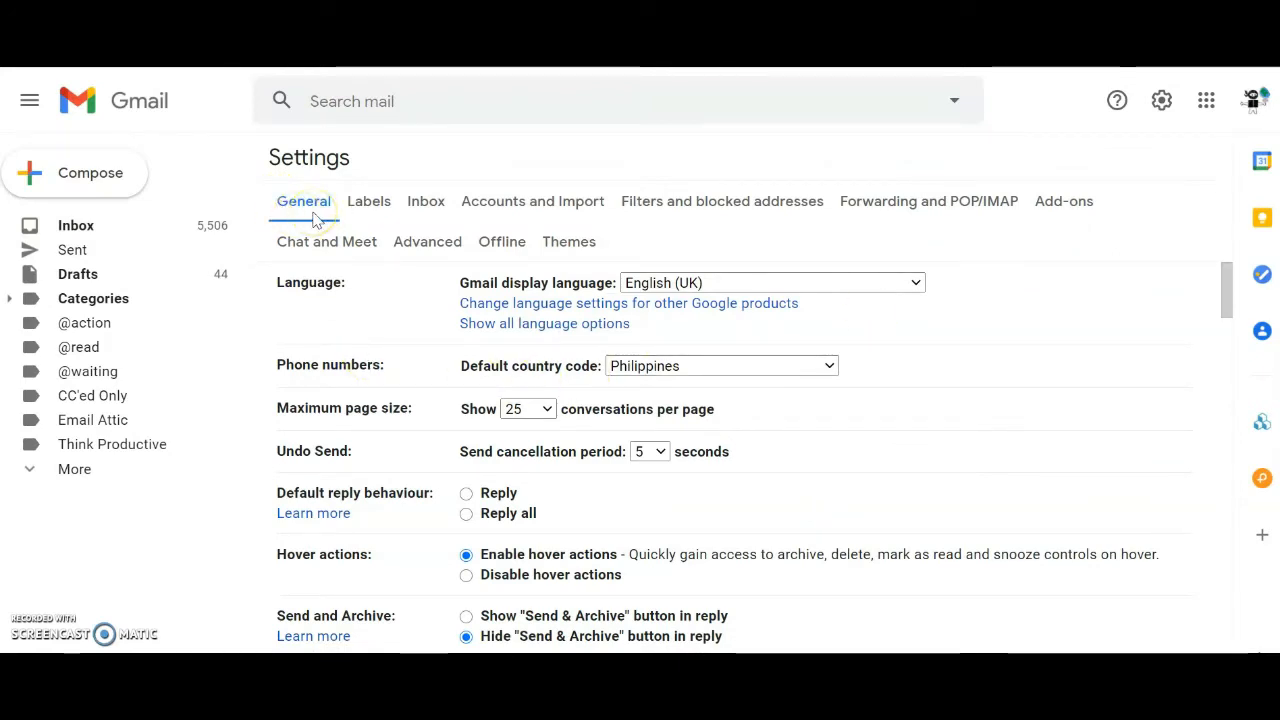
{"action": "mouse_move", "coordinate": [300, 424]}
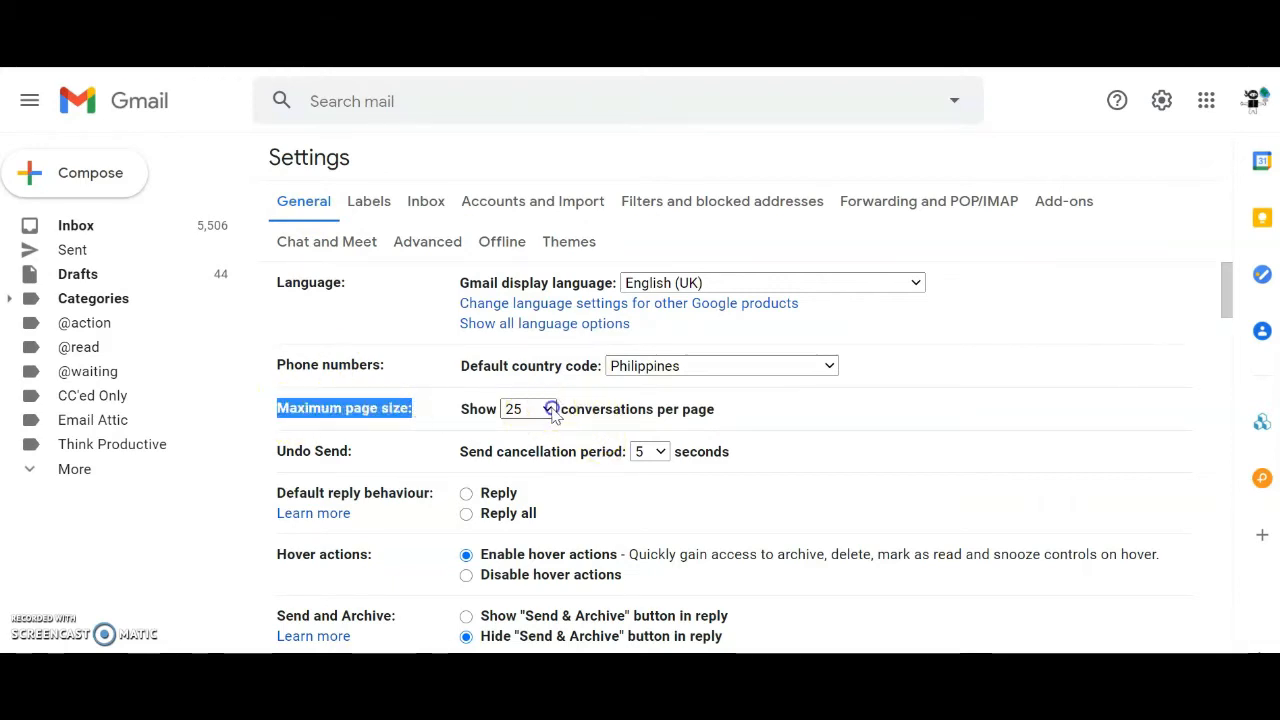
{"action": "left_click", "coordinate": [548, 408]}
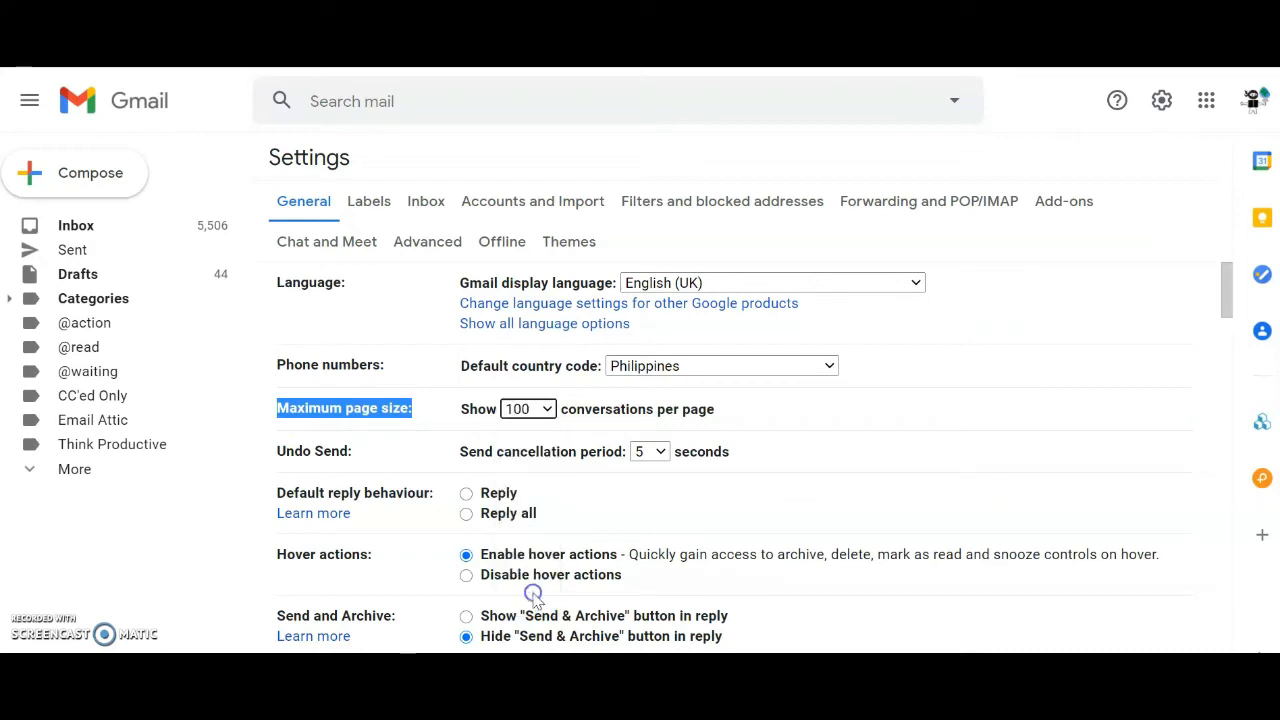
Select 'Conversation view on' in General settings, then move to the Inbox settings tab
{"action": "scroll", "scroll_direction": "down", "scroll_amount": 3}
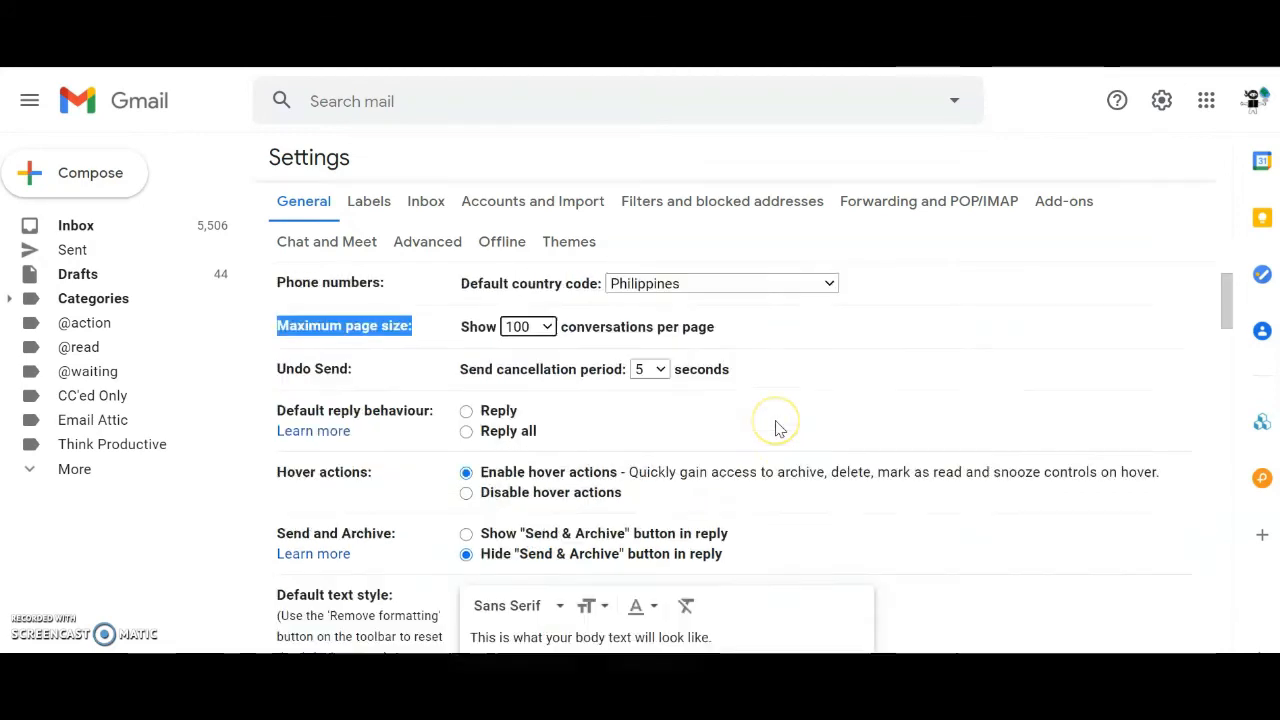
{"action": "scroll", "scroll_direction": "down", "scroll_amount": 3}
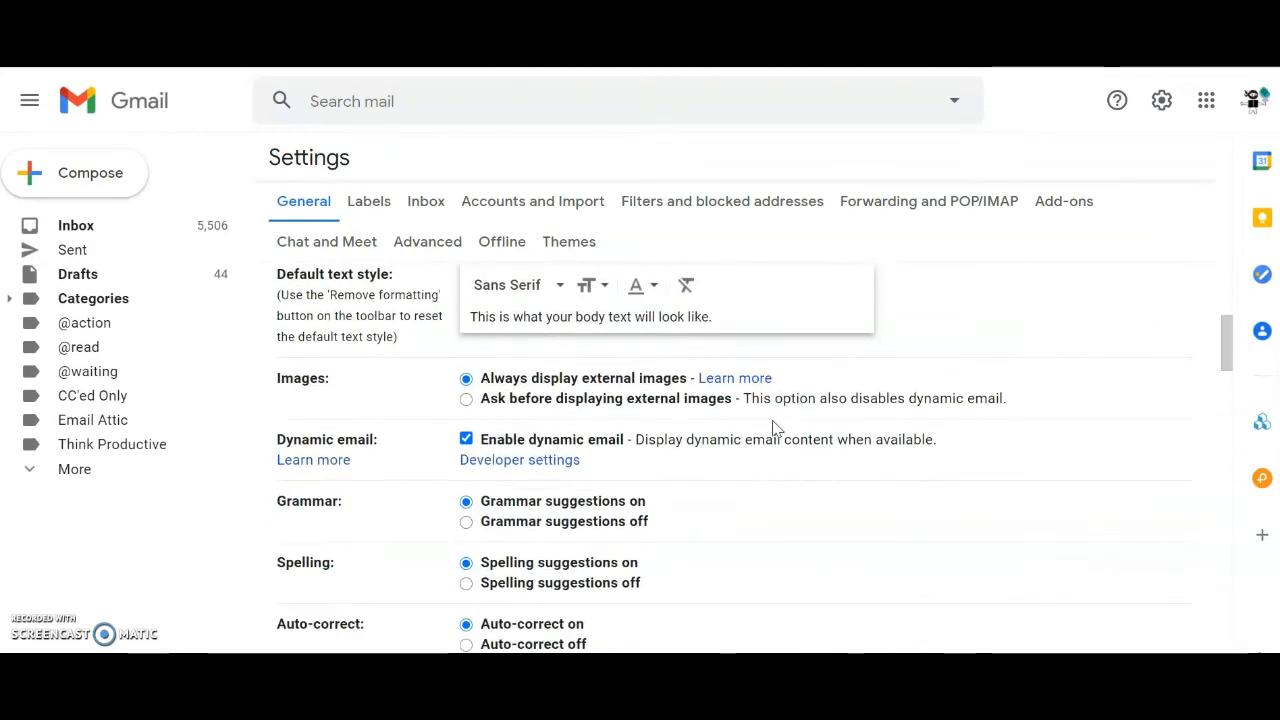
{"action": "scroll", "scroll_direction": "down", "scroll_amount": 3}
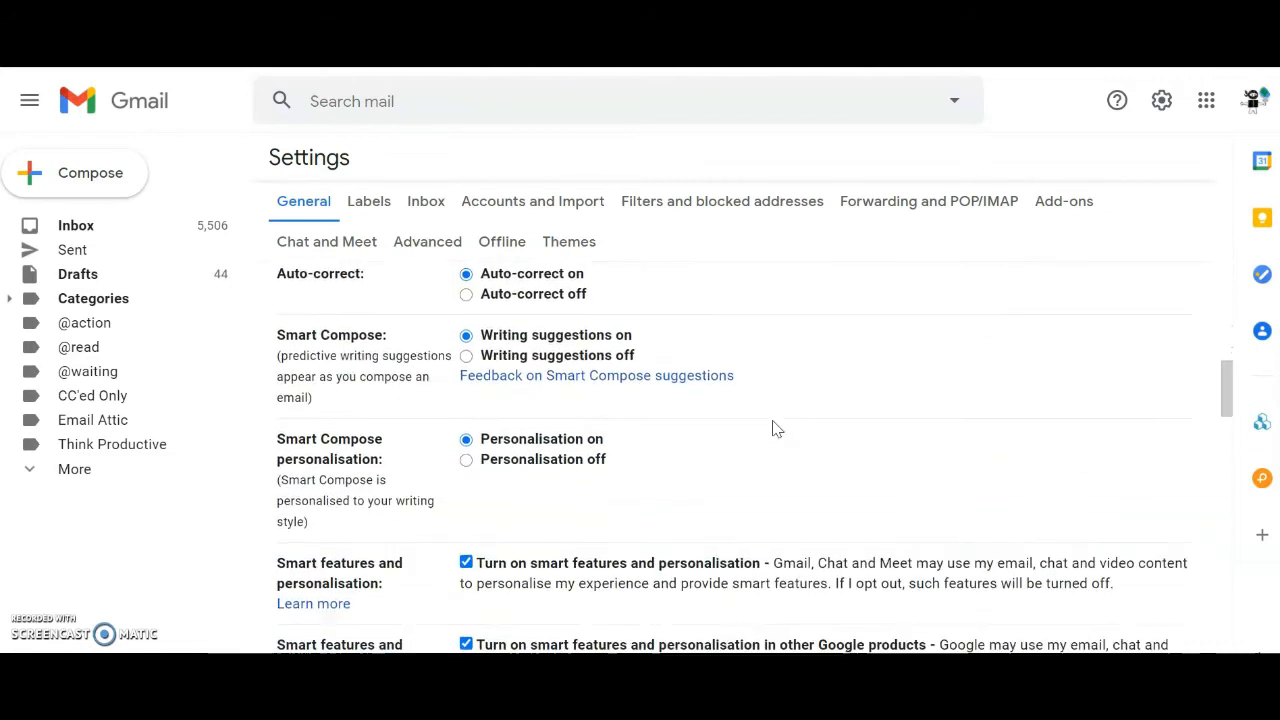
{"action": "scroll", "scroll_direction": "down", "scroll_amount": 3}
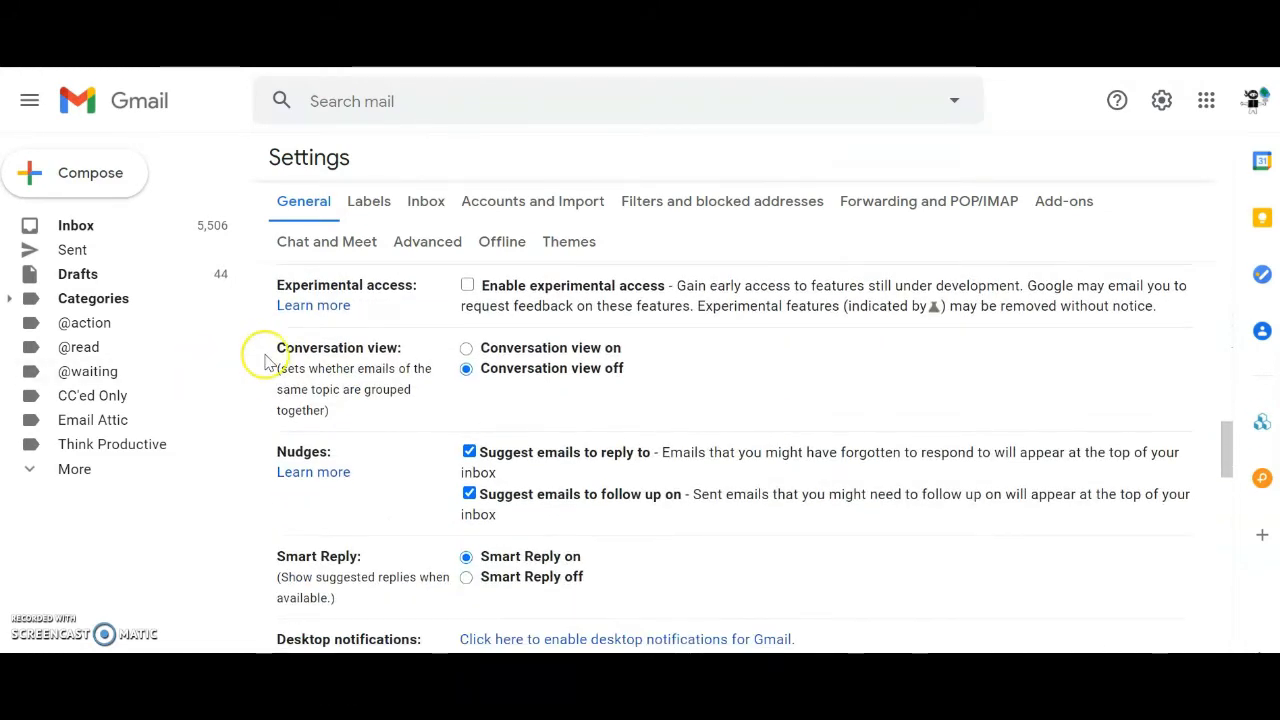
{"action": "double_click", "coordinate": [338, 348]}
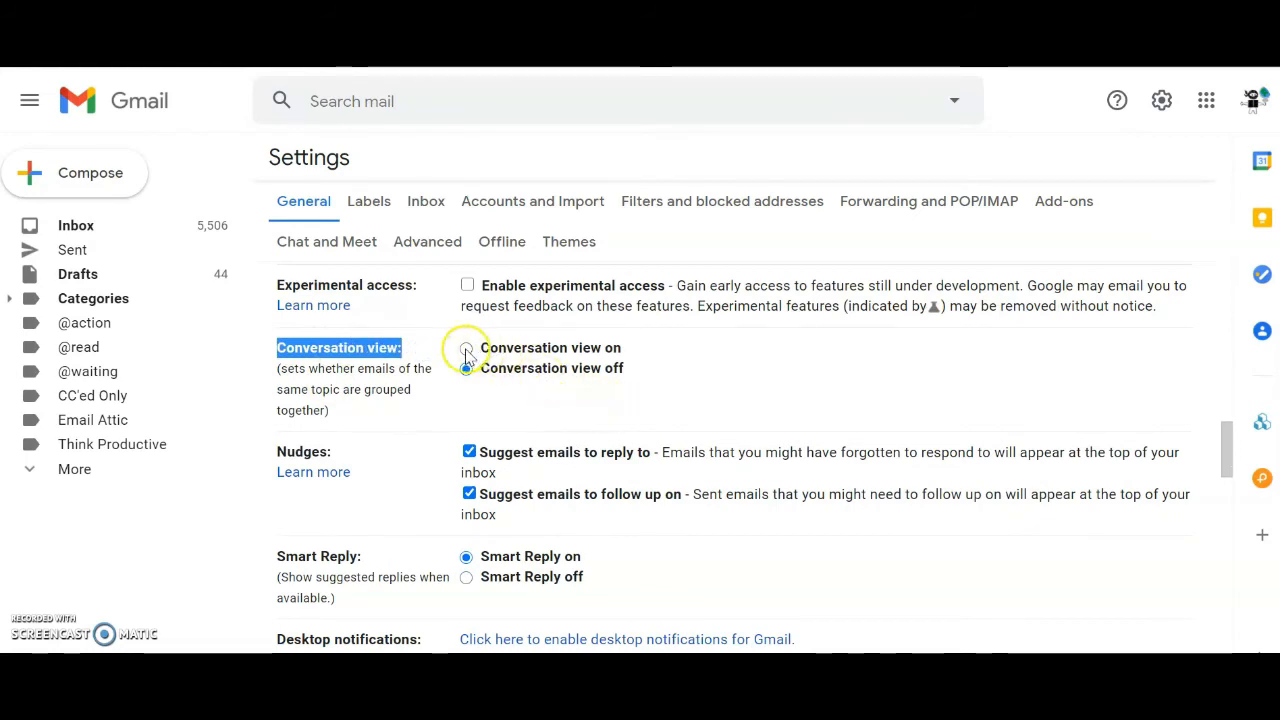
{"action": "left_click", "coordinate": [466, 348]}
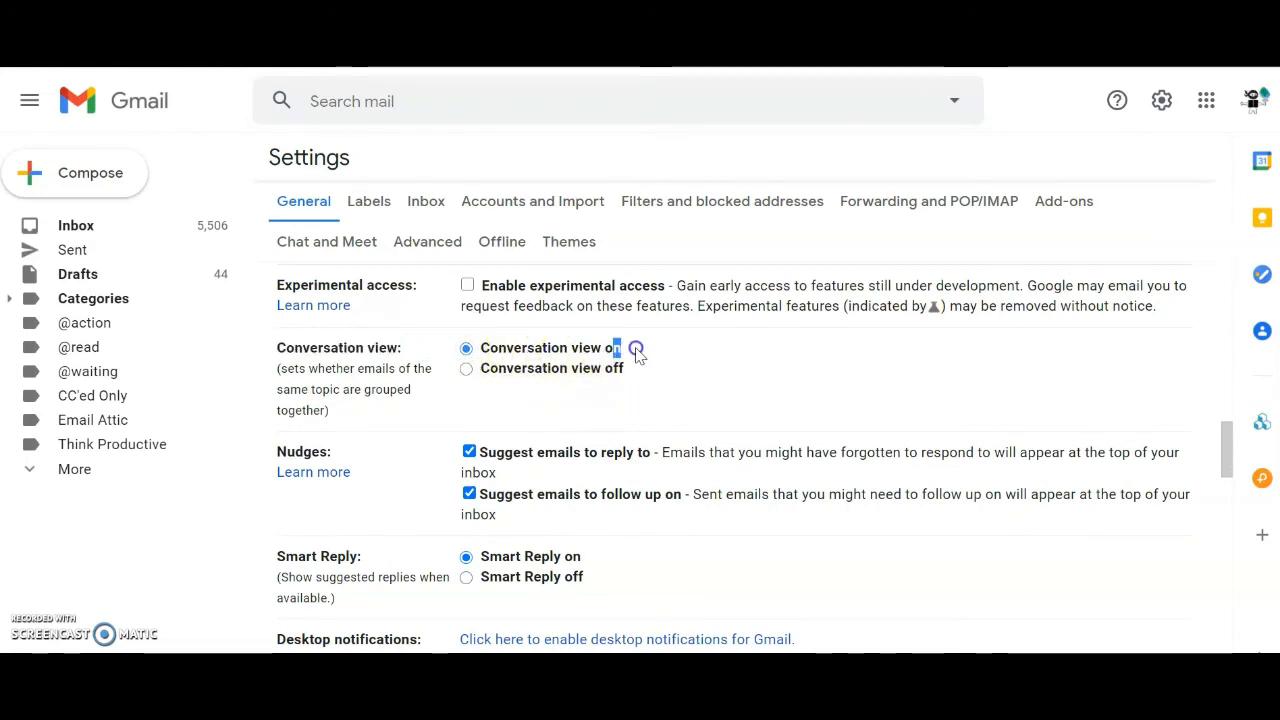
{"action": "mouse_move", "coordinate": [756, 364]}
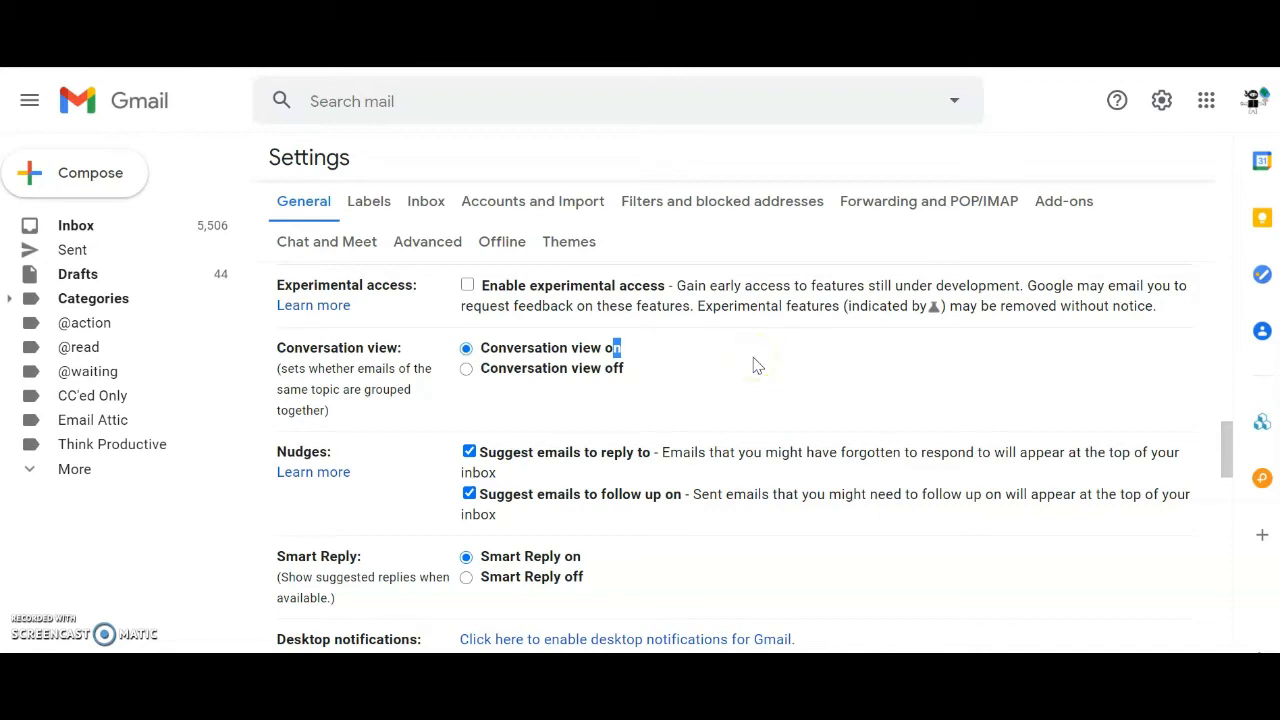
{"action": "left_click", "coordinate": [426, 200]}
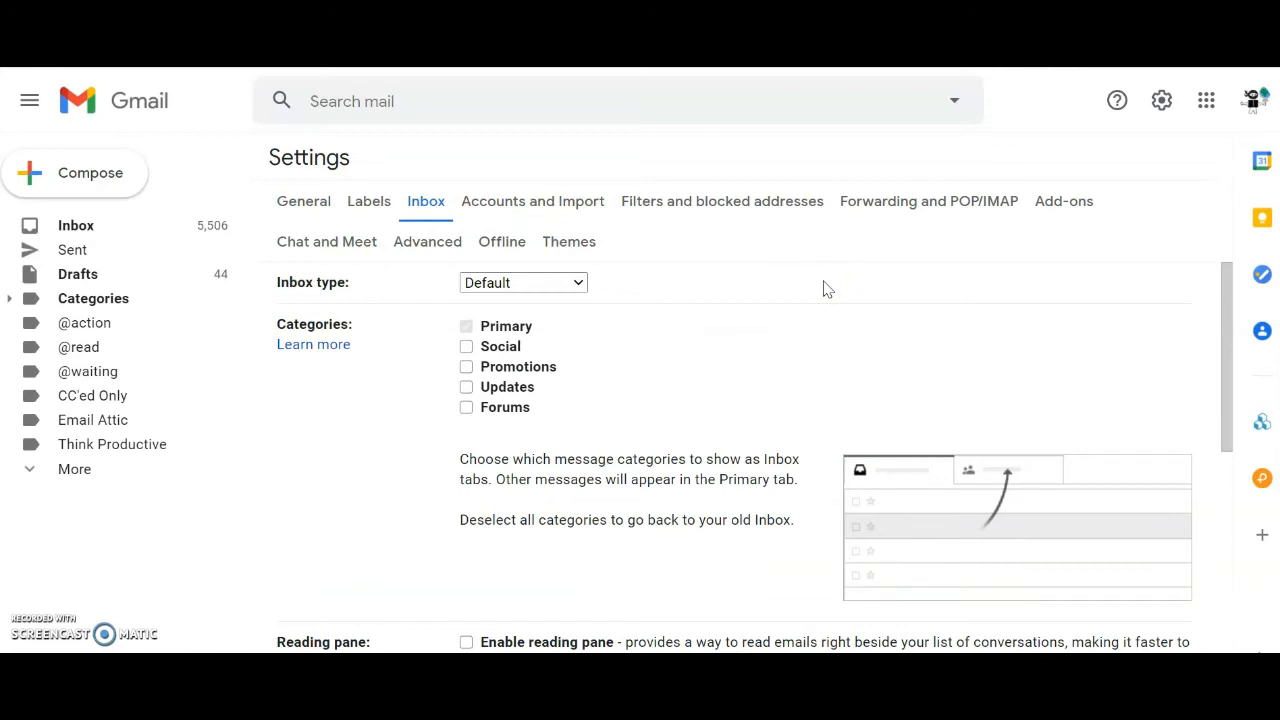
Tick the Social, Promotions, Updates and Forums categories under Inbox settings
{"action": "left_click", "coordinate": [466, 346]}
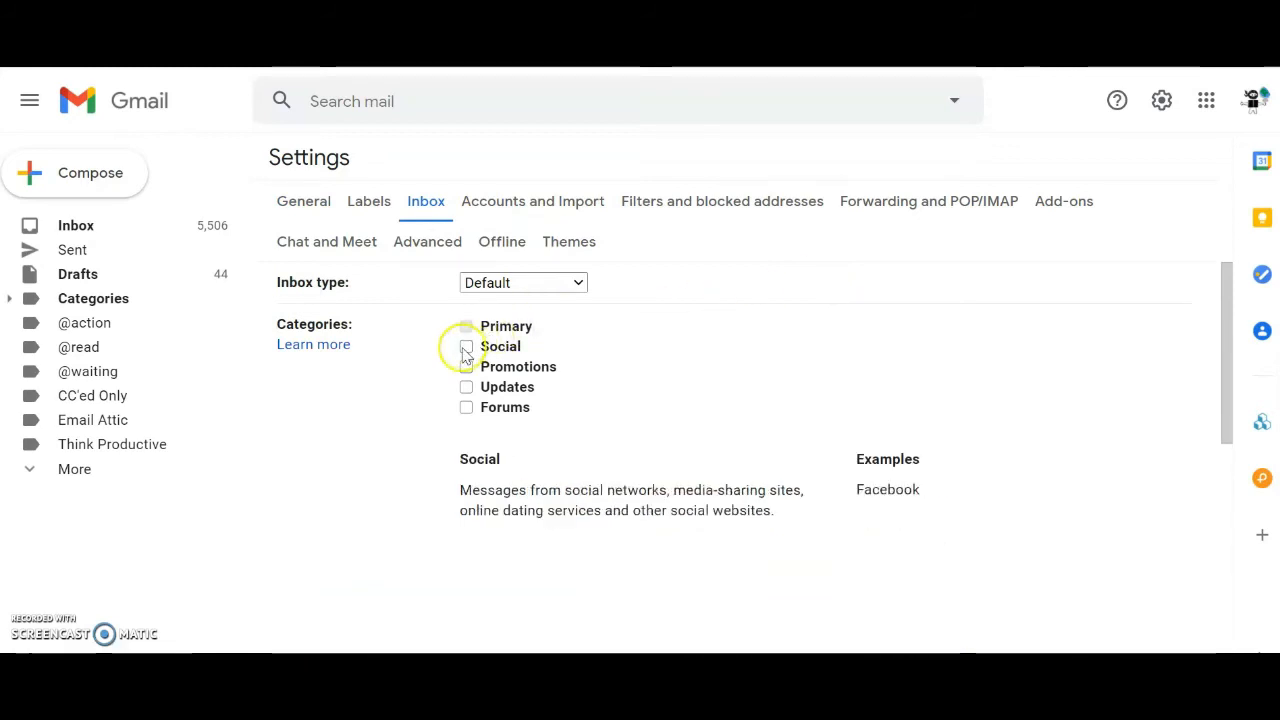
{"action": "left_click", "coordinate": [466, 346]}
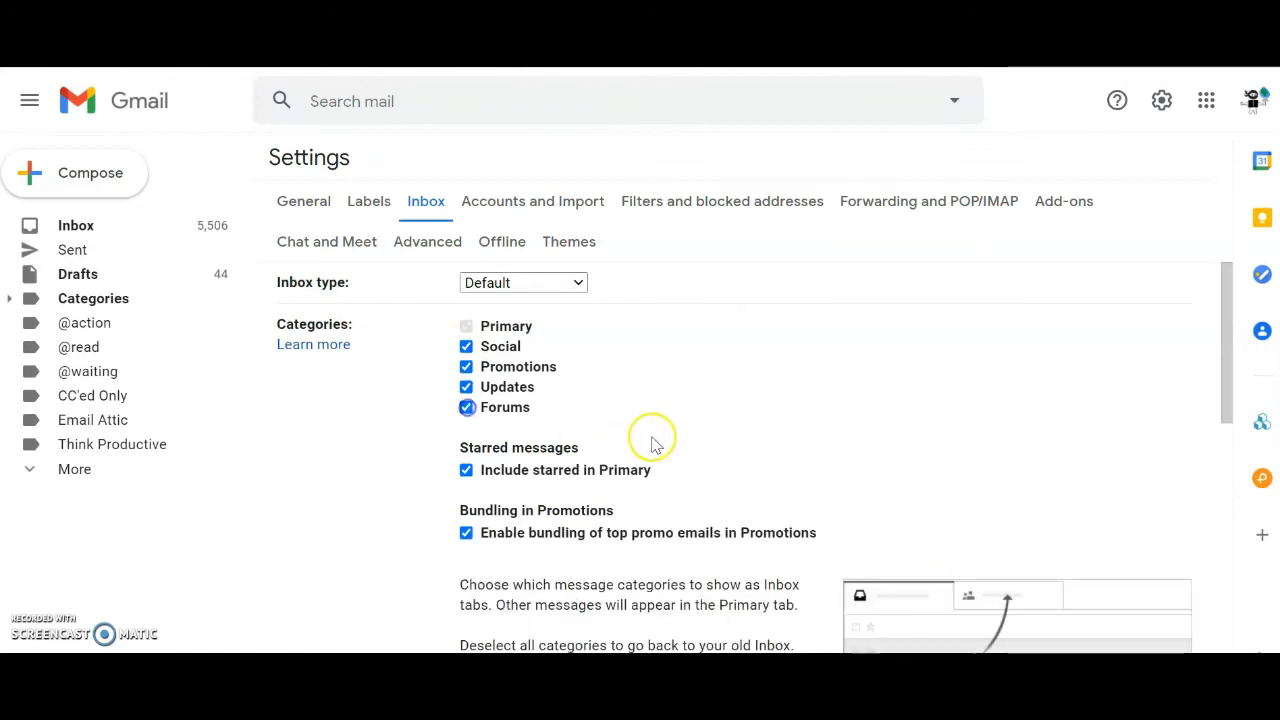
{"action": "mouse_move", "coordinate": [760, 416]}
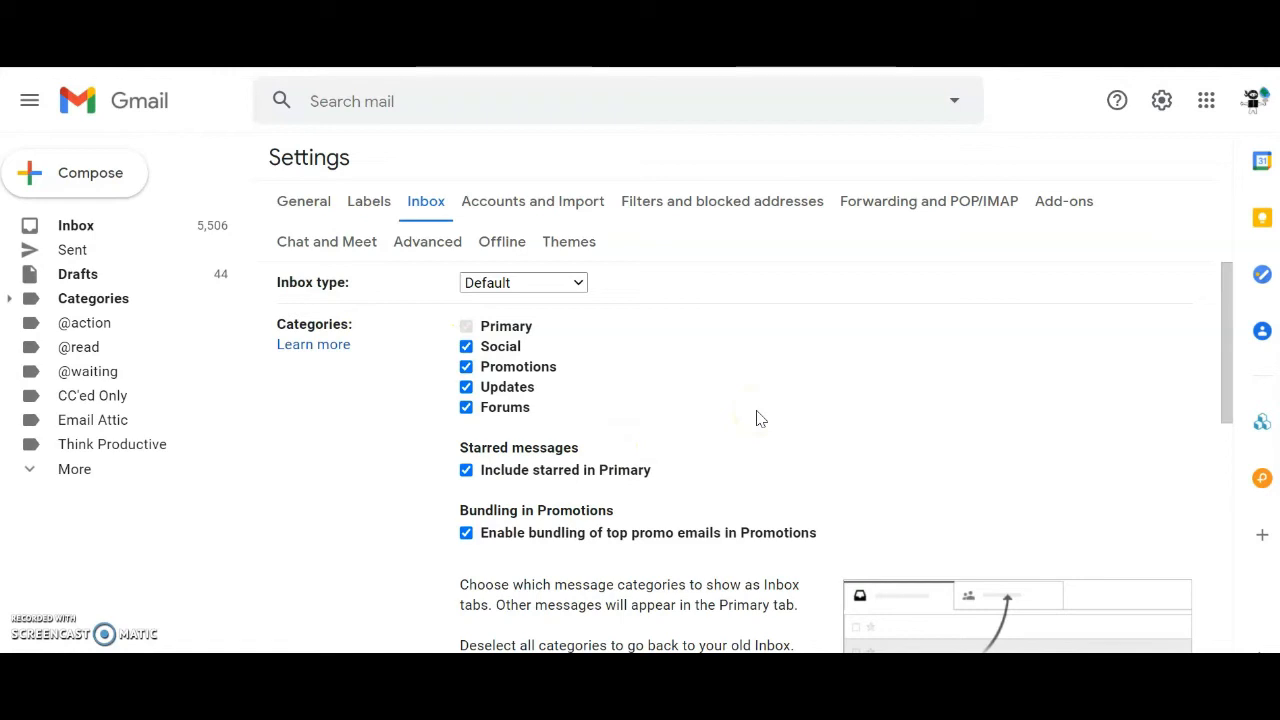
Scroll to the bottom of Inbox settings and save the changes
{"action": "scroll", "scroll_direction": "down", "scroll_amount": 3}
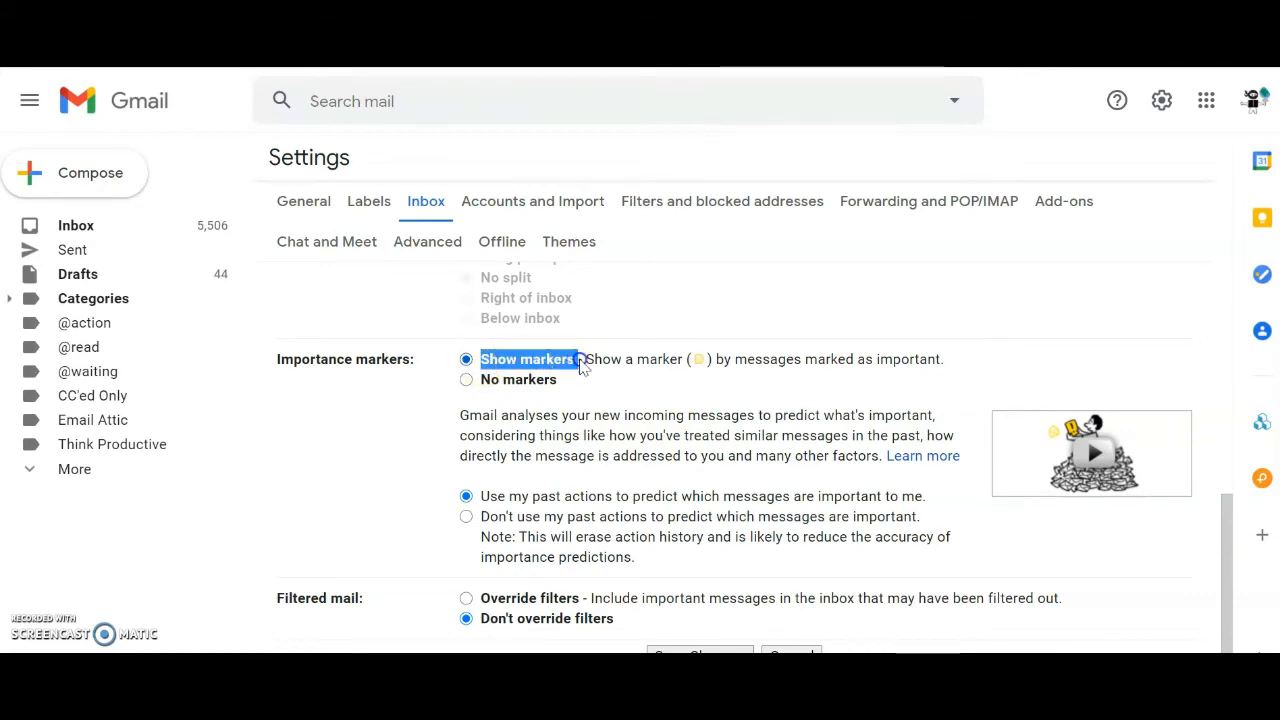
{"action": "scroll", "scroll_direction": "down", "scroll_amount": 3}
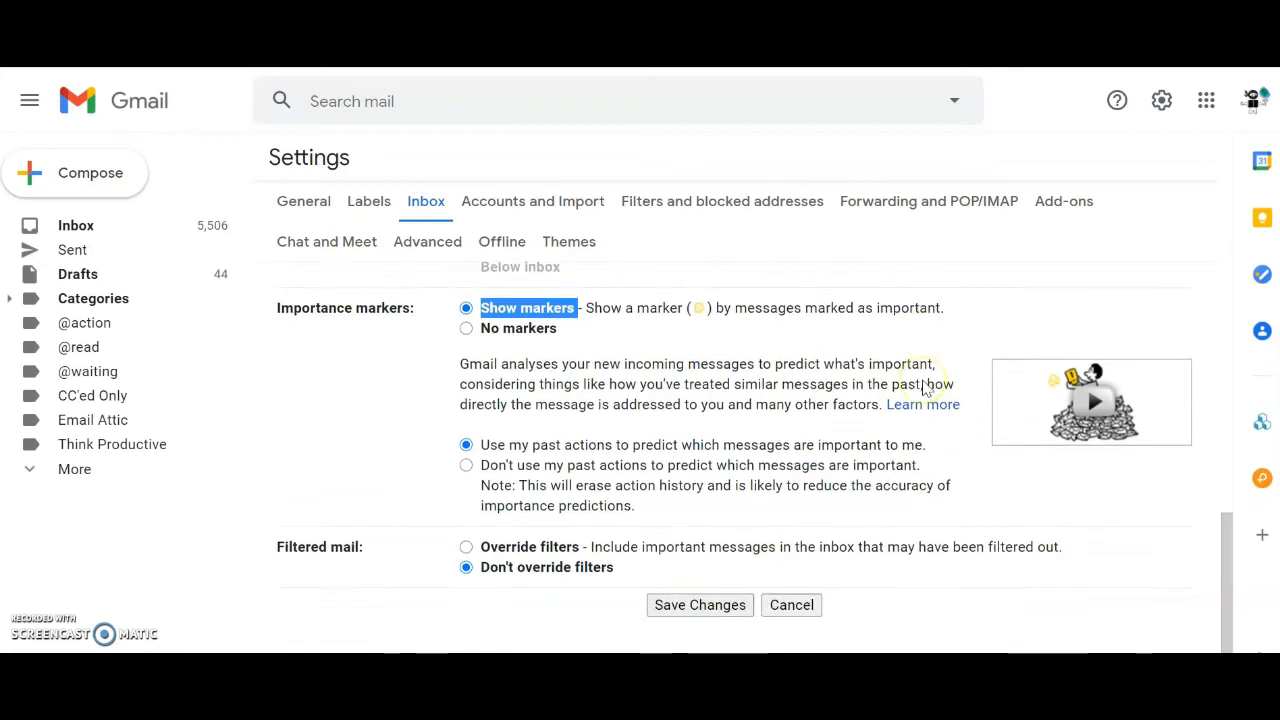
{"action": "scroll", "scroll_direction": "down", "scroll_amount": 3}
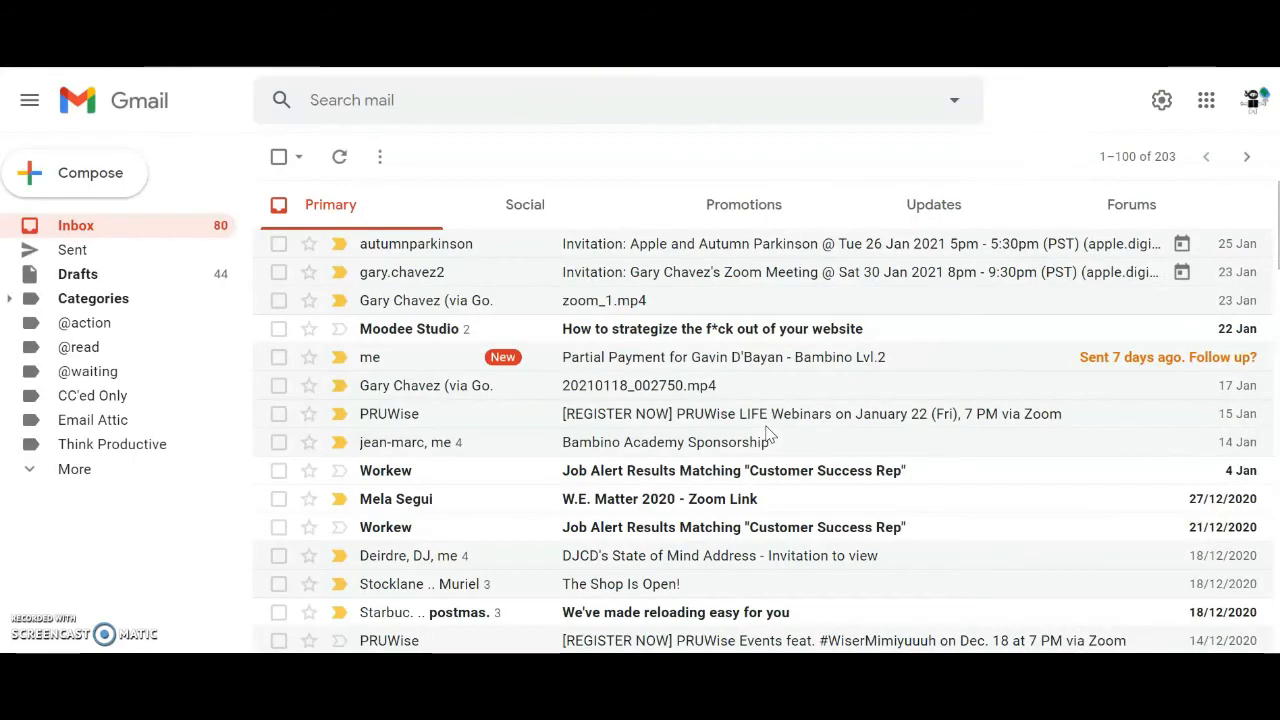
{"action": "mouse_move", "coordinate": [816, 396]}
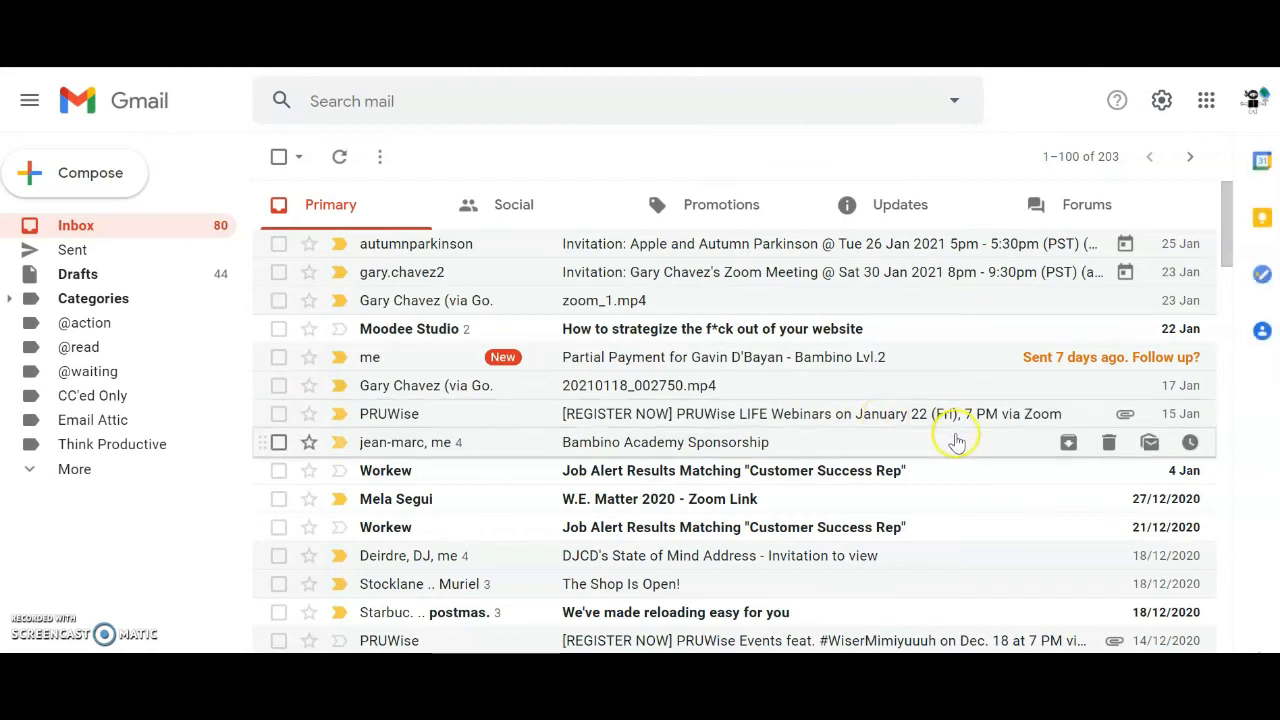
{"action": "mouse_move", "coordinate": [72, 256]}
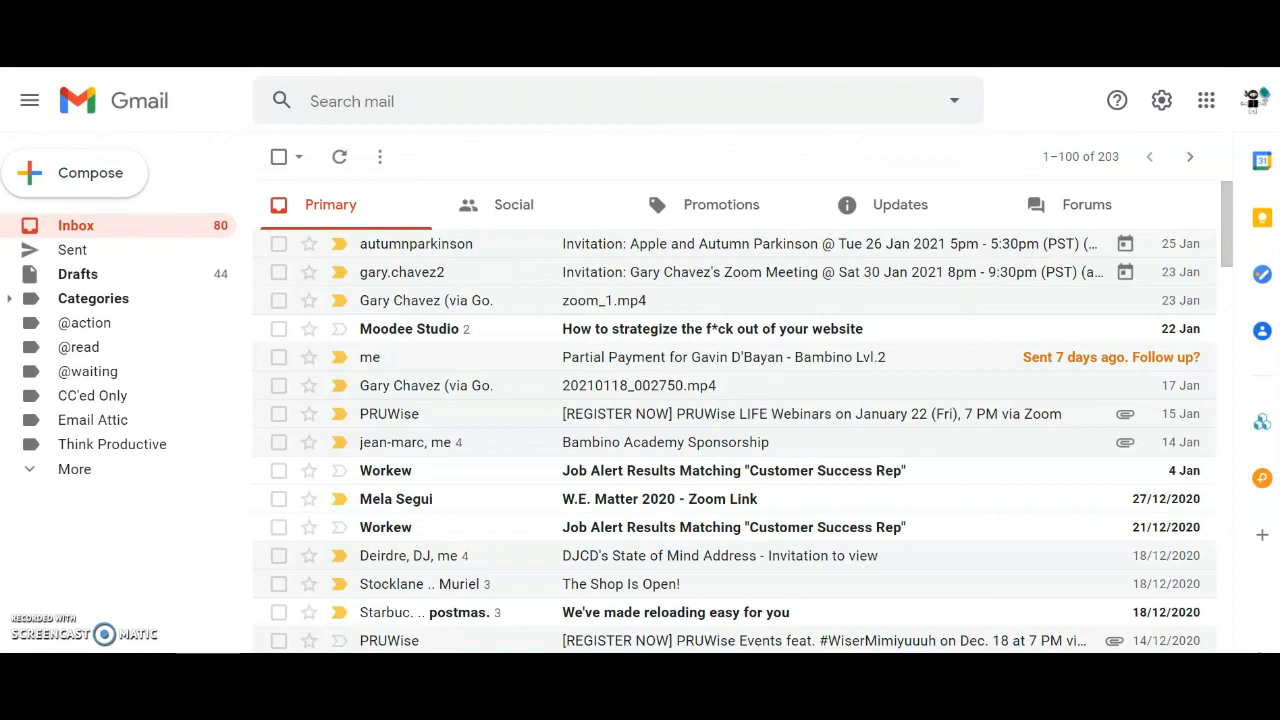
{"action": "mouse_move", "coordinate": [1190, 356]}
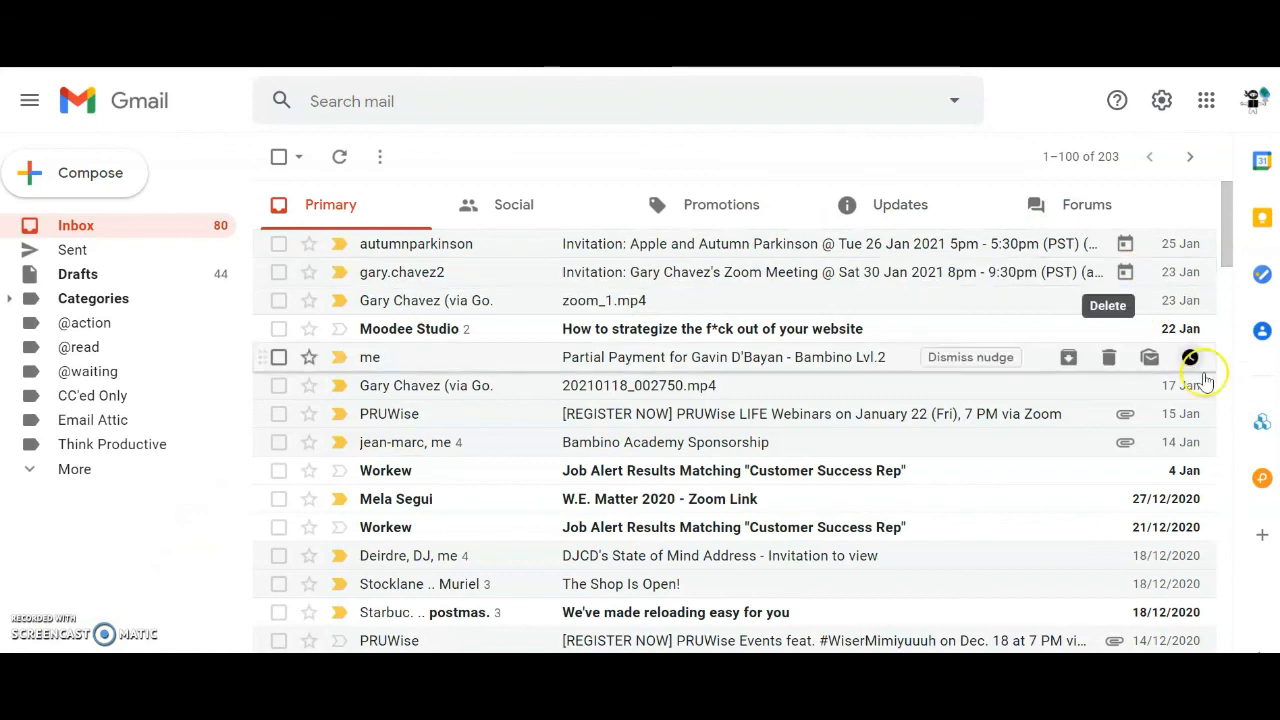